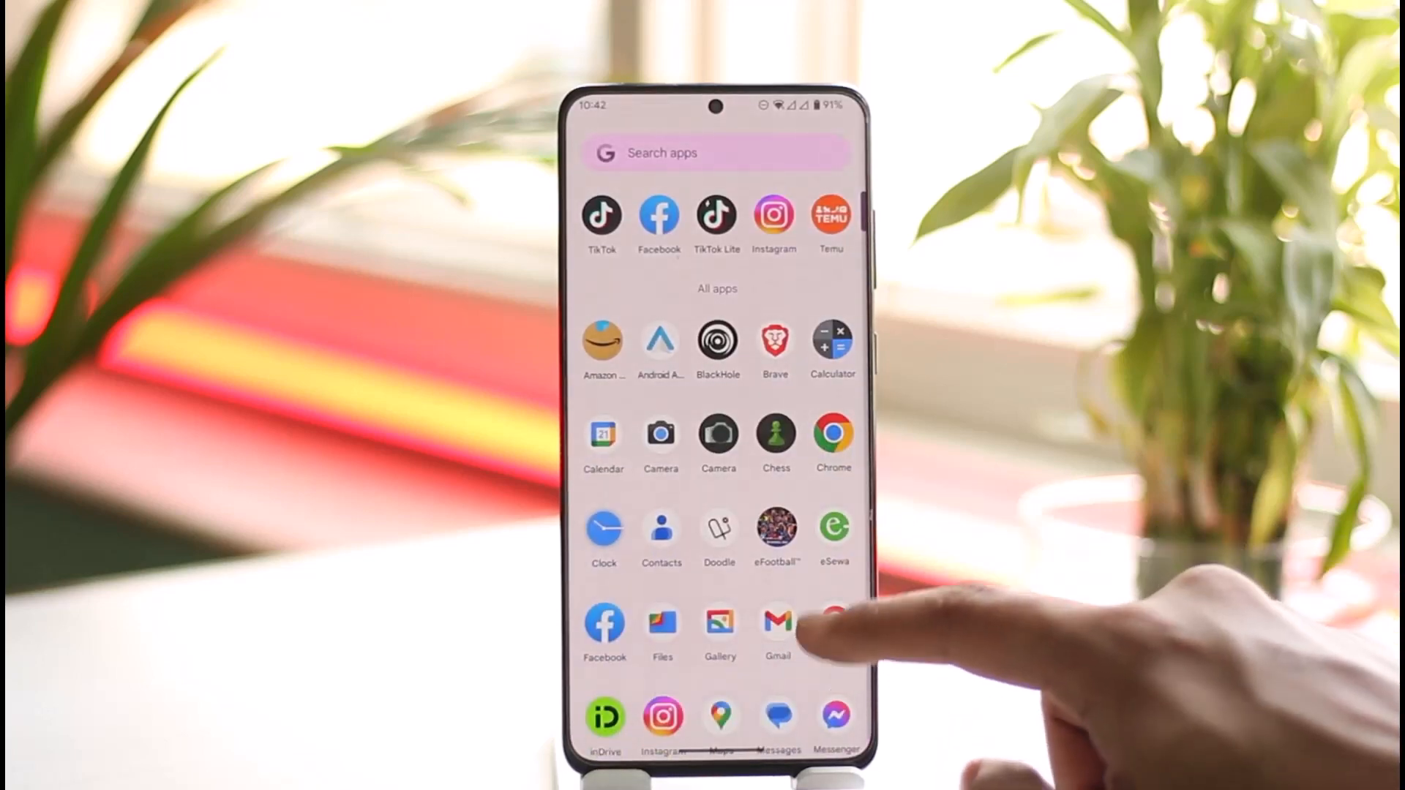
Launch TikTok, go to the profile and browse the Settings and privacy list
click(602, 216)
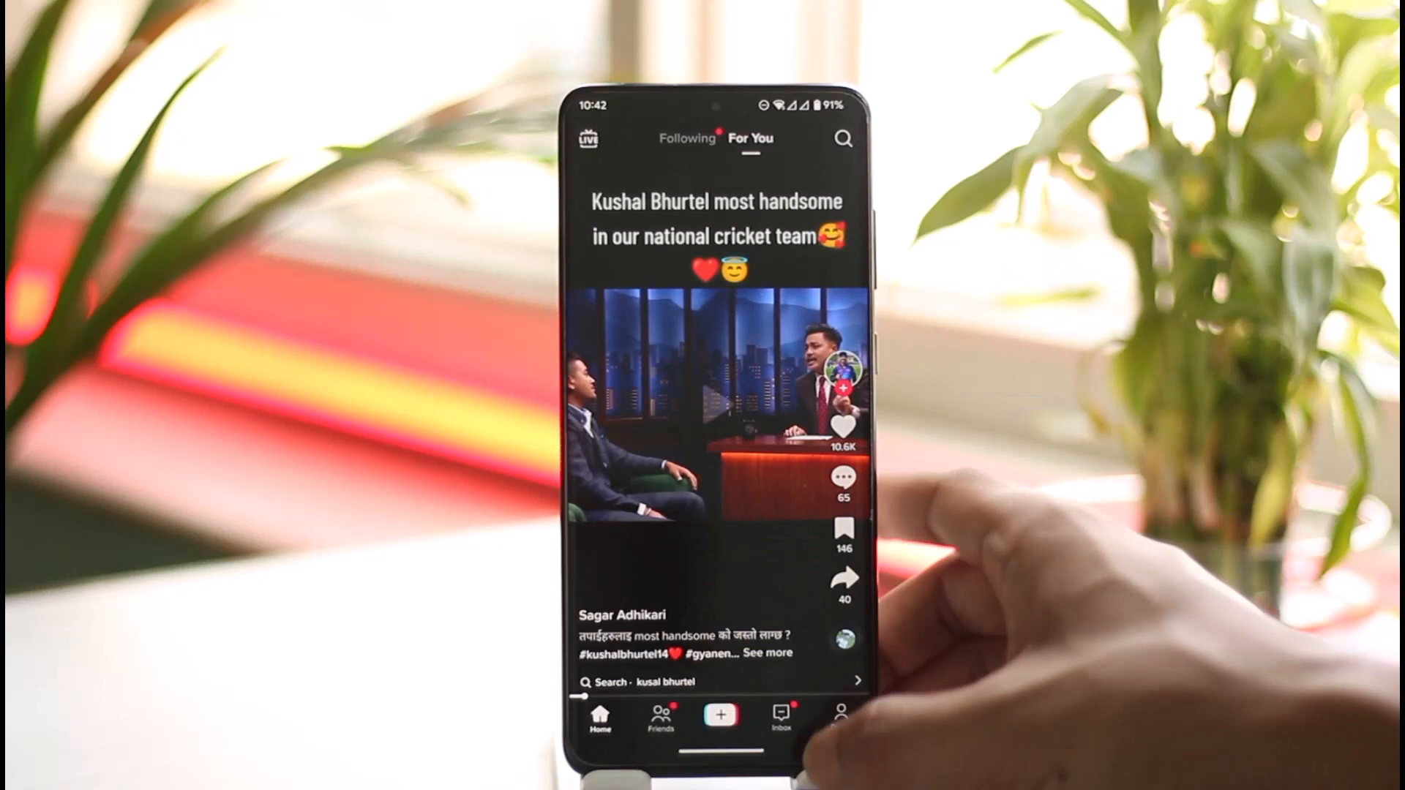
click(840, 717)
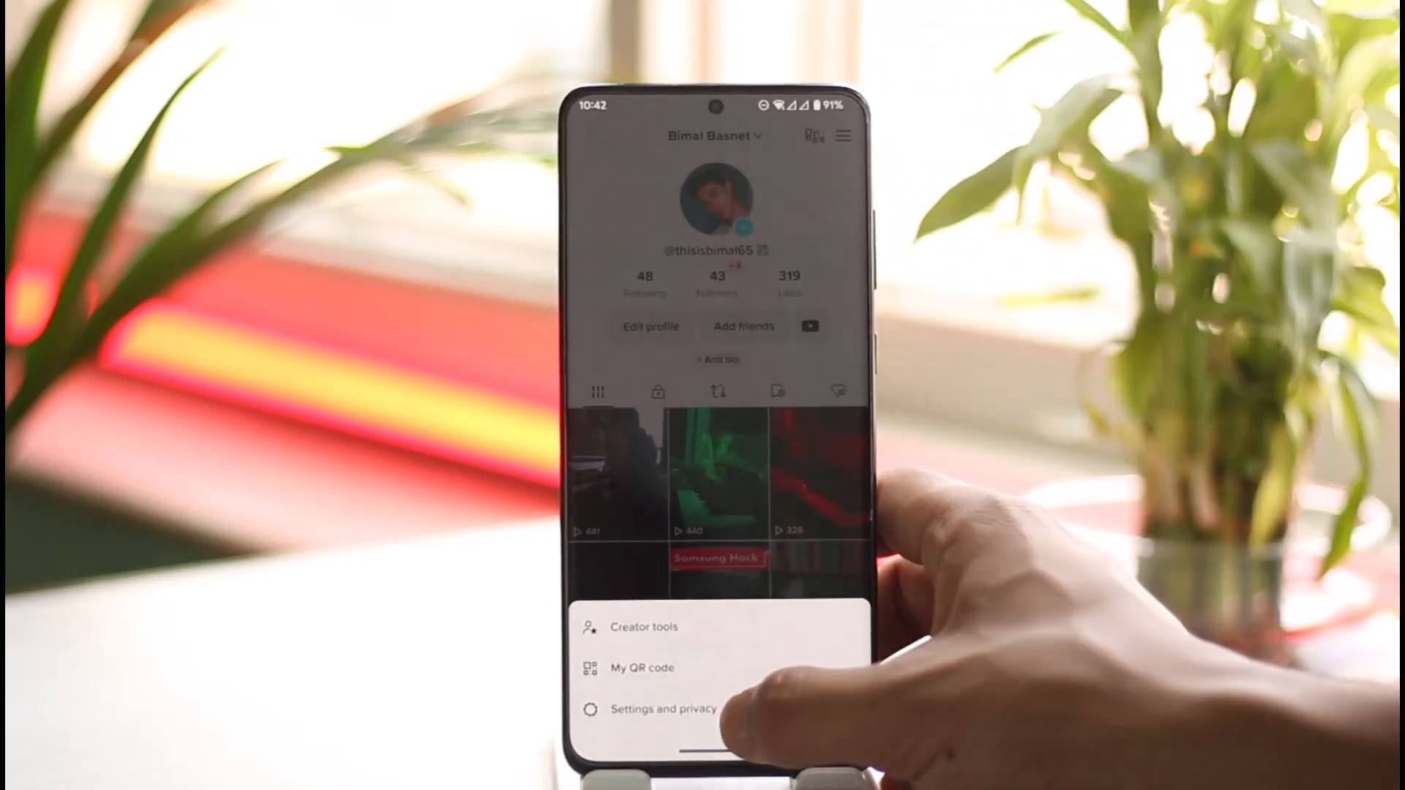
click(665, 708)
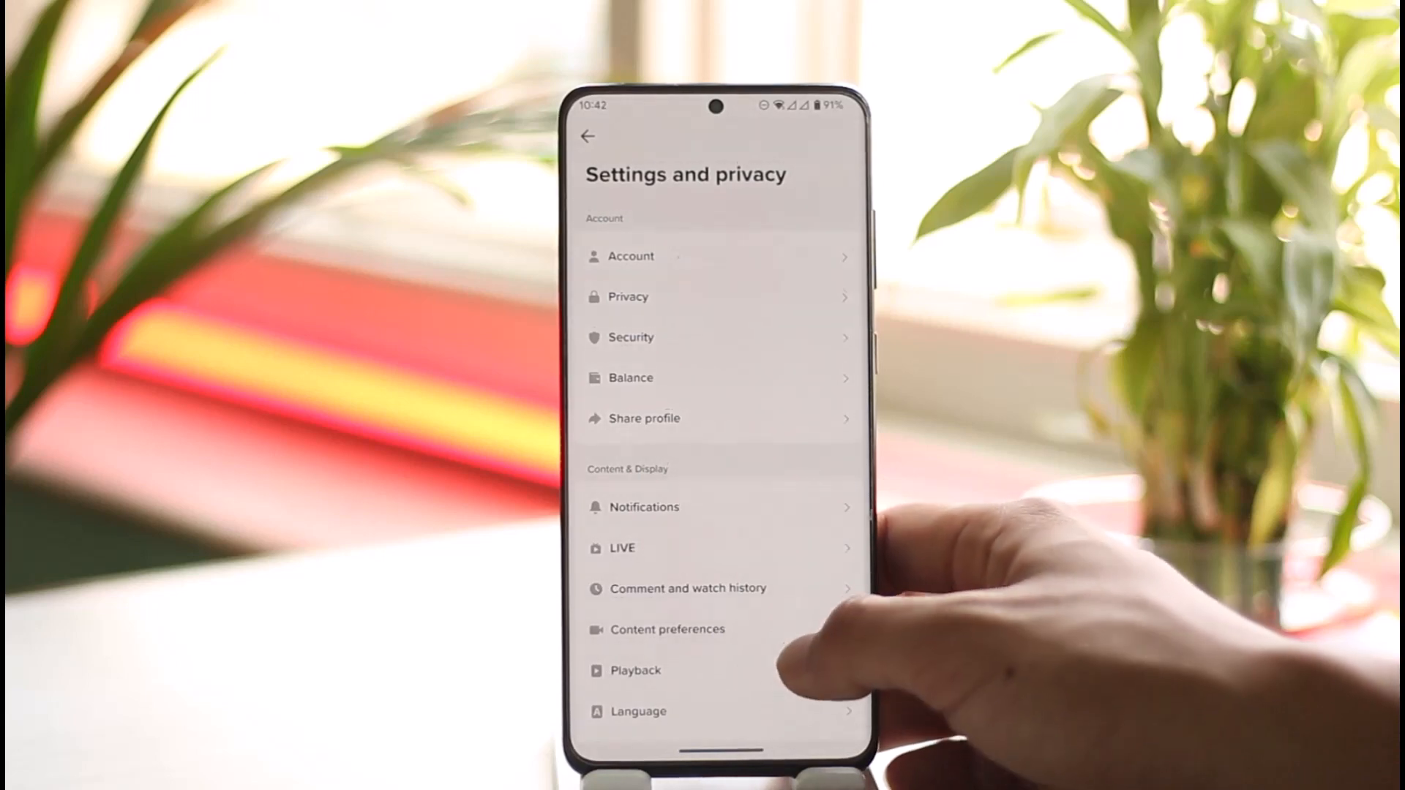
scroll(up, 3)
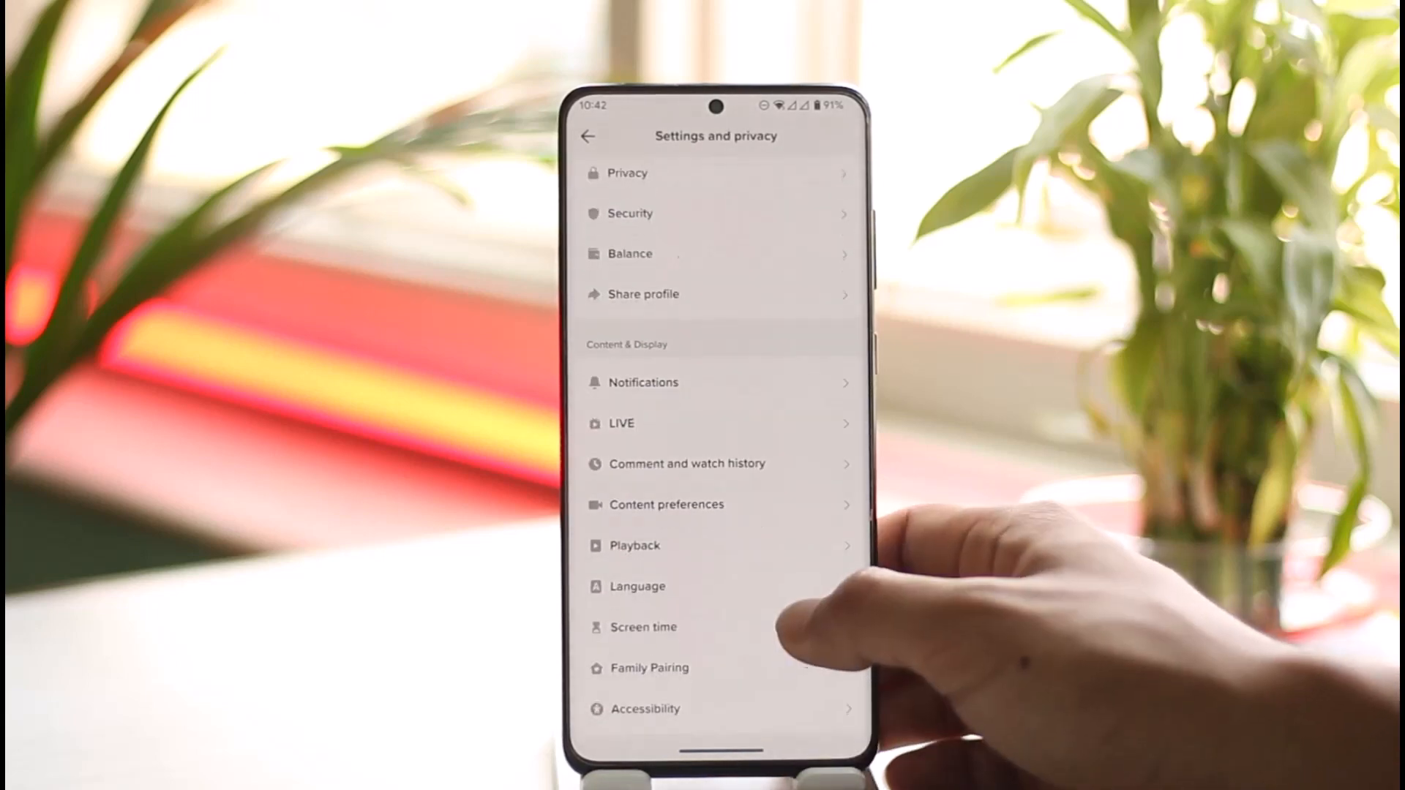
scroll(up, 3)
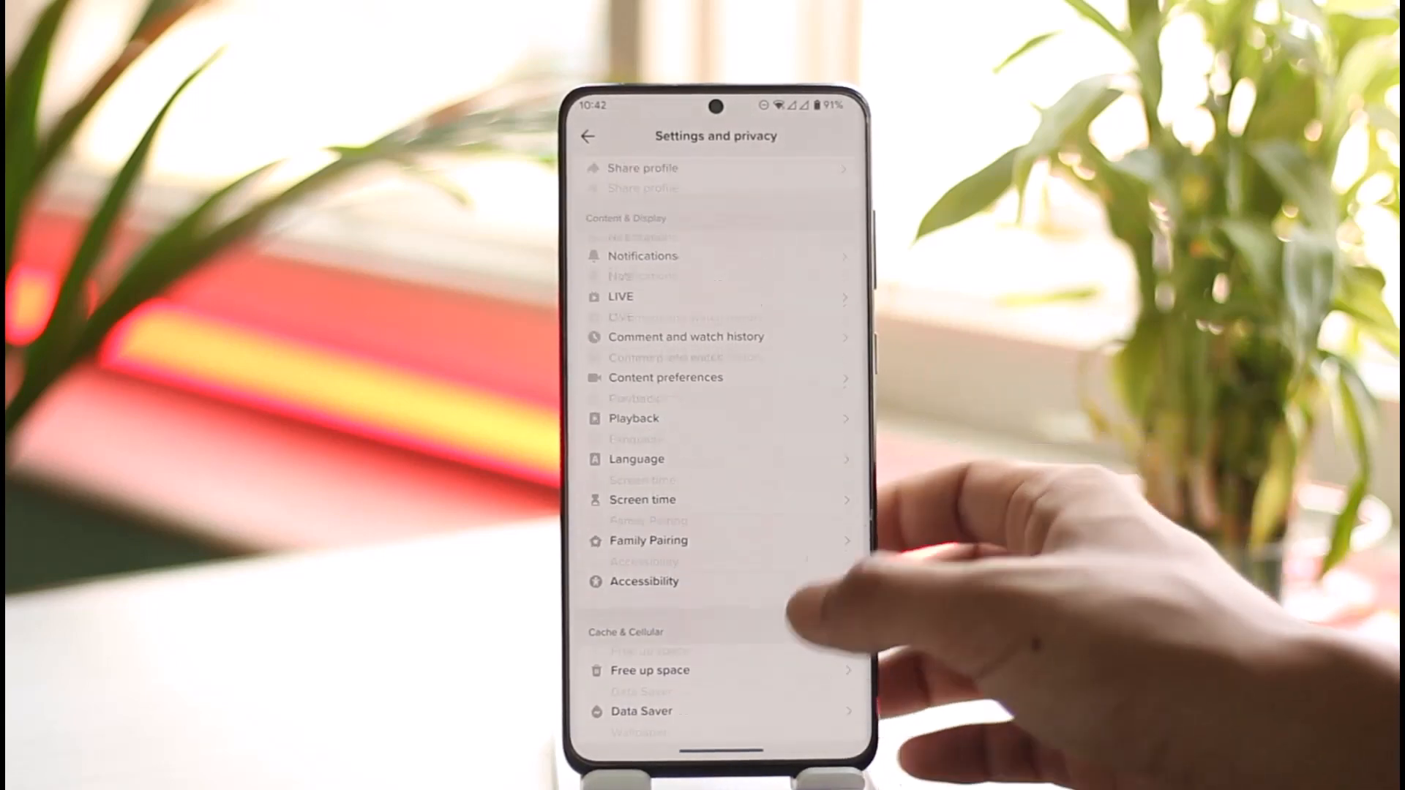
scroll(down, 3)
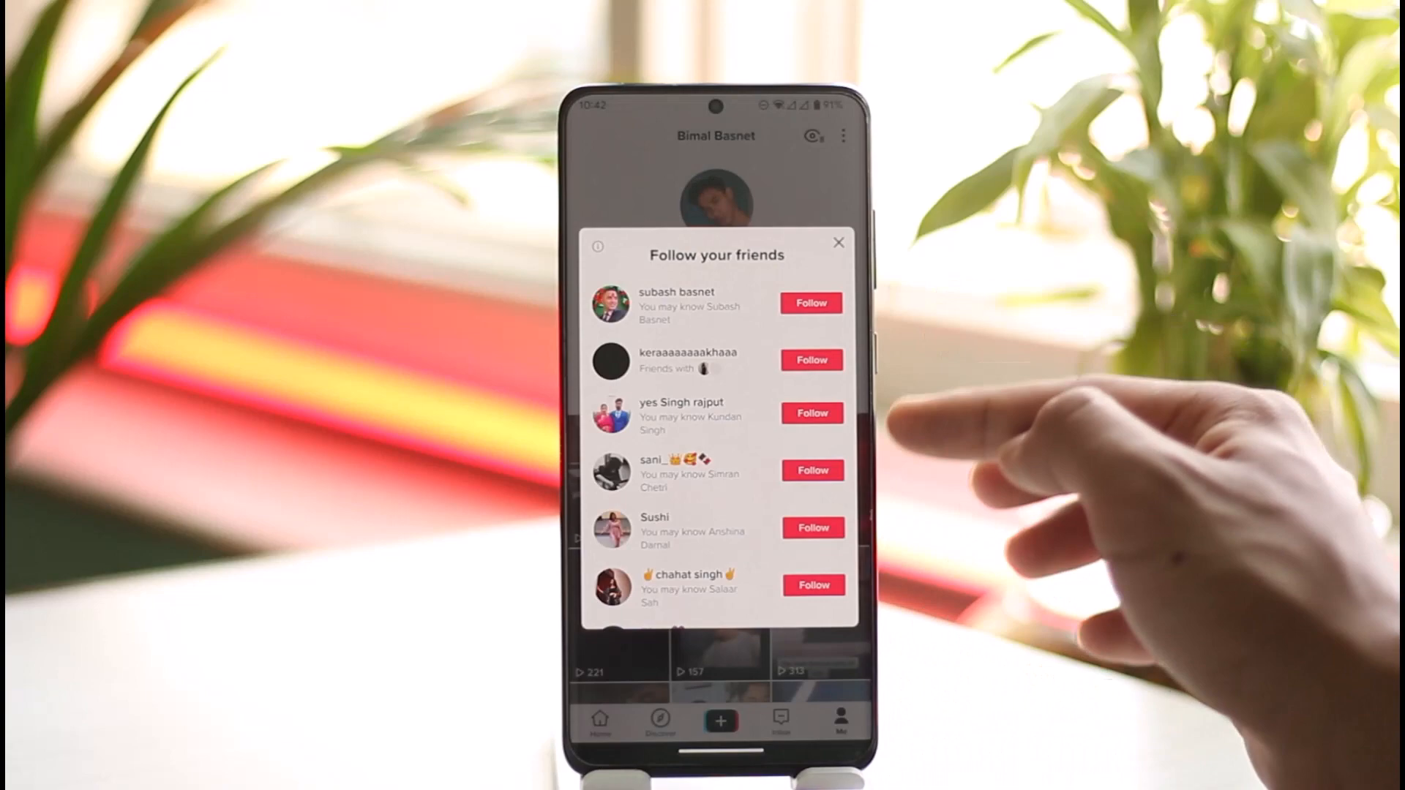
Close the Follow your friends suggestions on the TikTok Lite profile
click(839, 241)
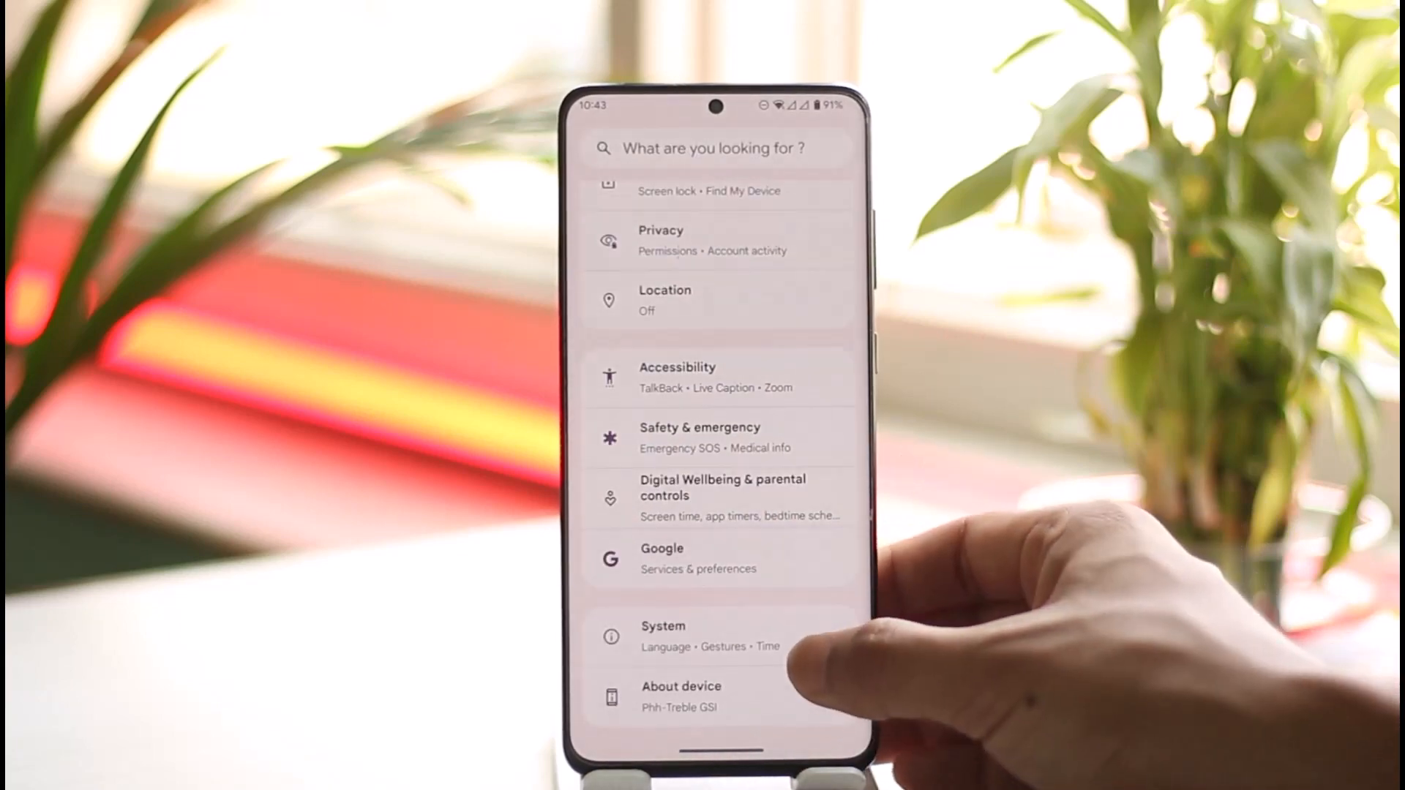
Unlock developer mode via the build number in About phone, then return to Settings
click(663, 637)
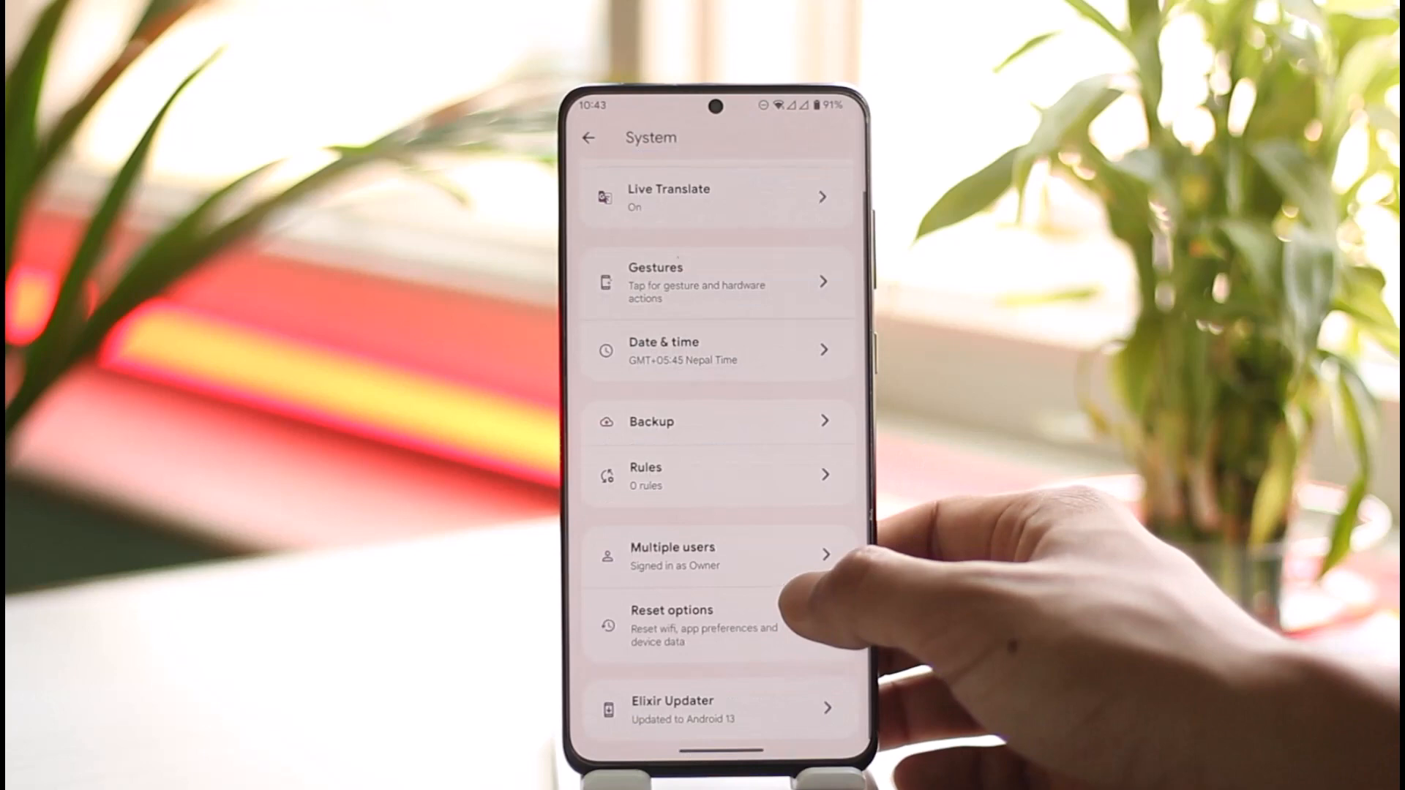
scroll(down, 3)
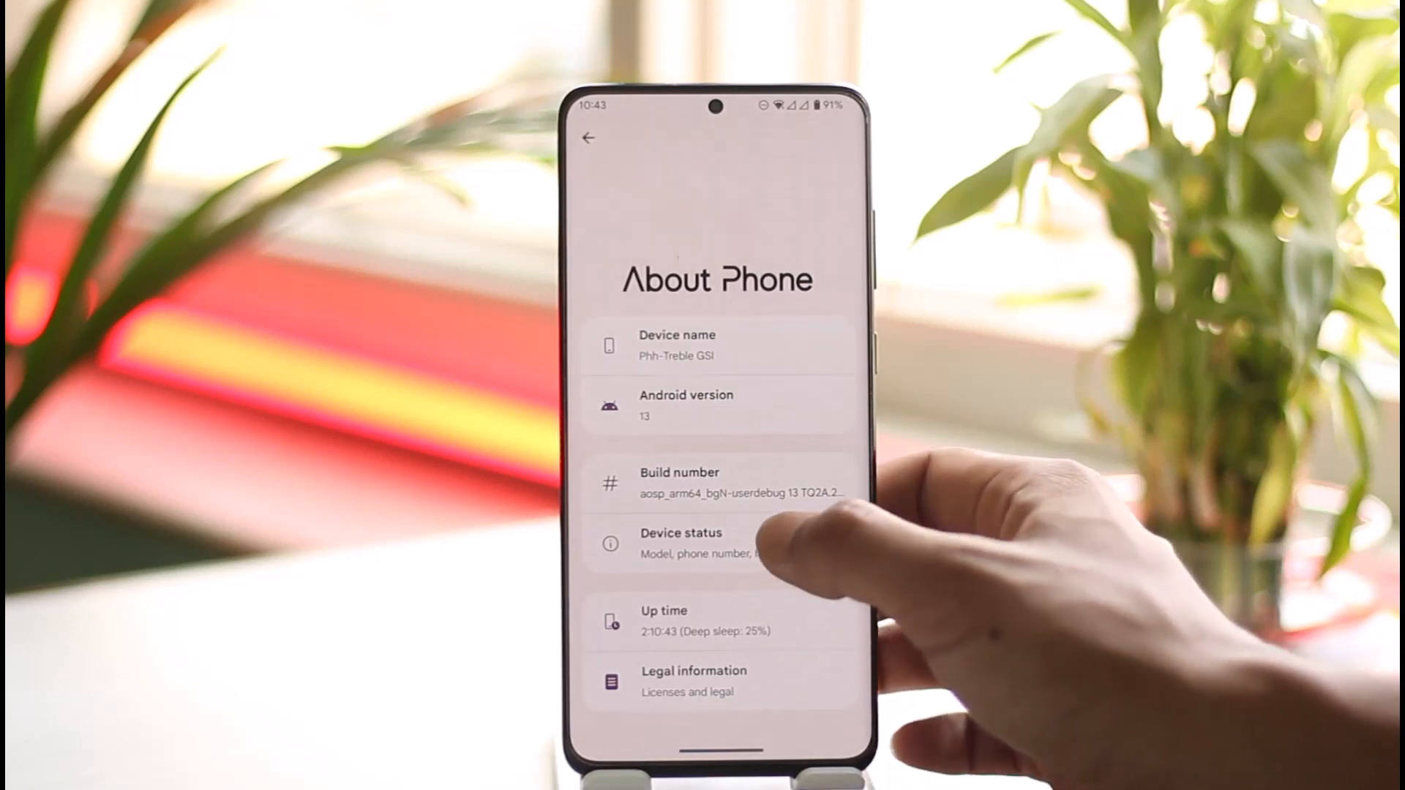
click(718, 482)
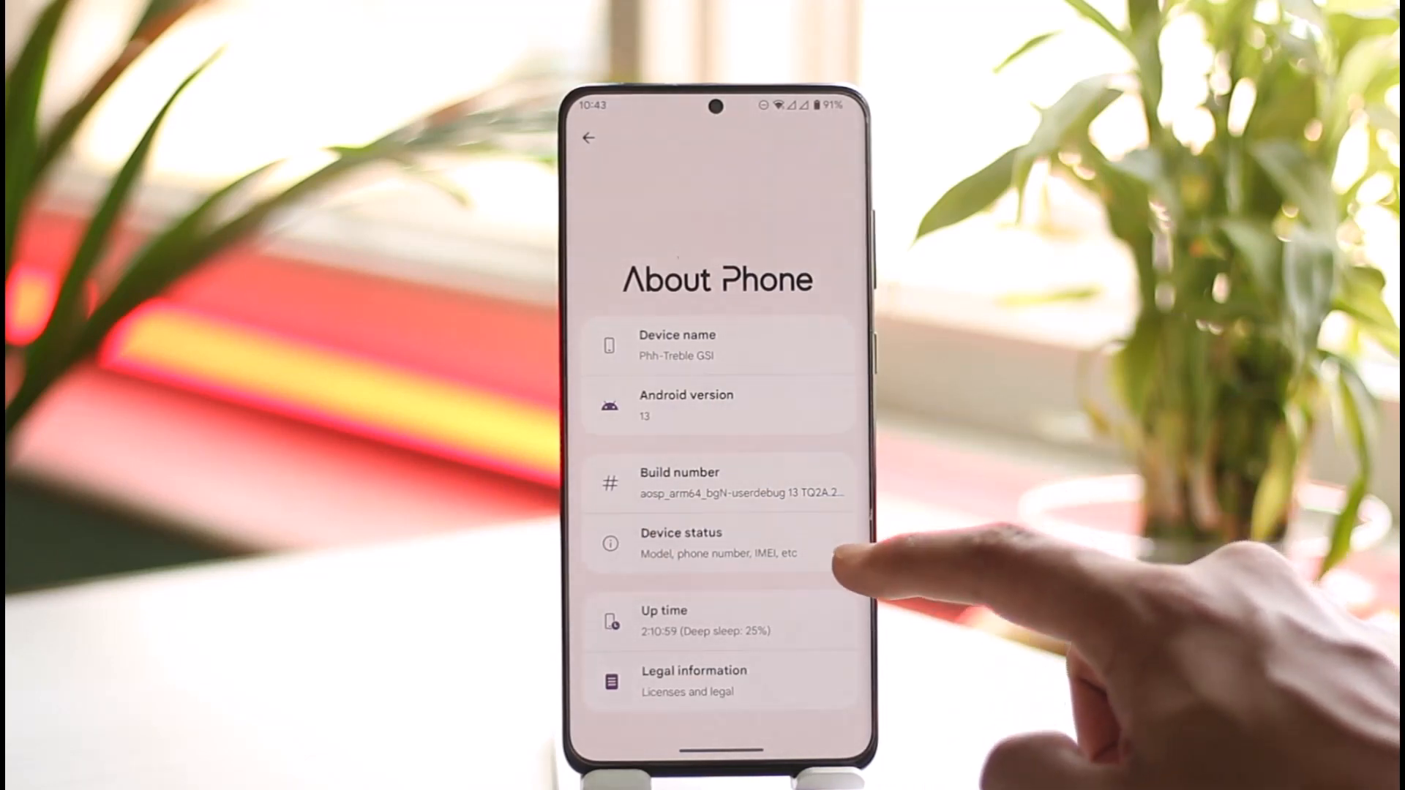
click(589, 139)
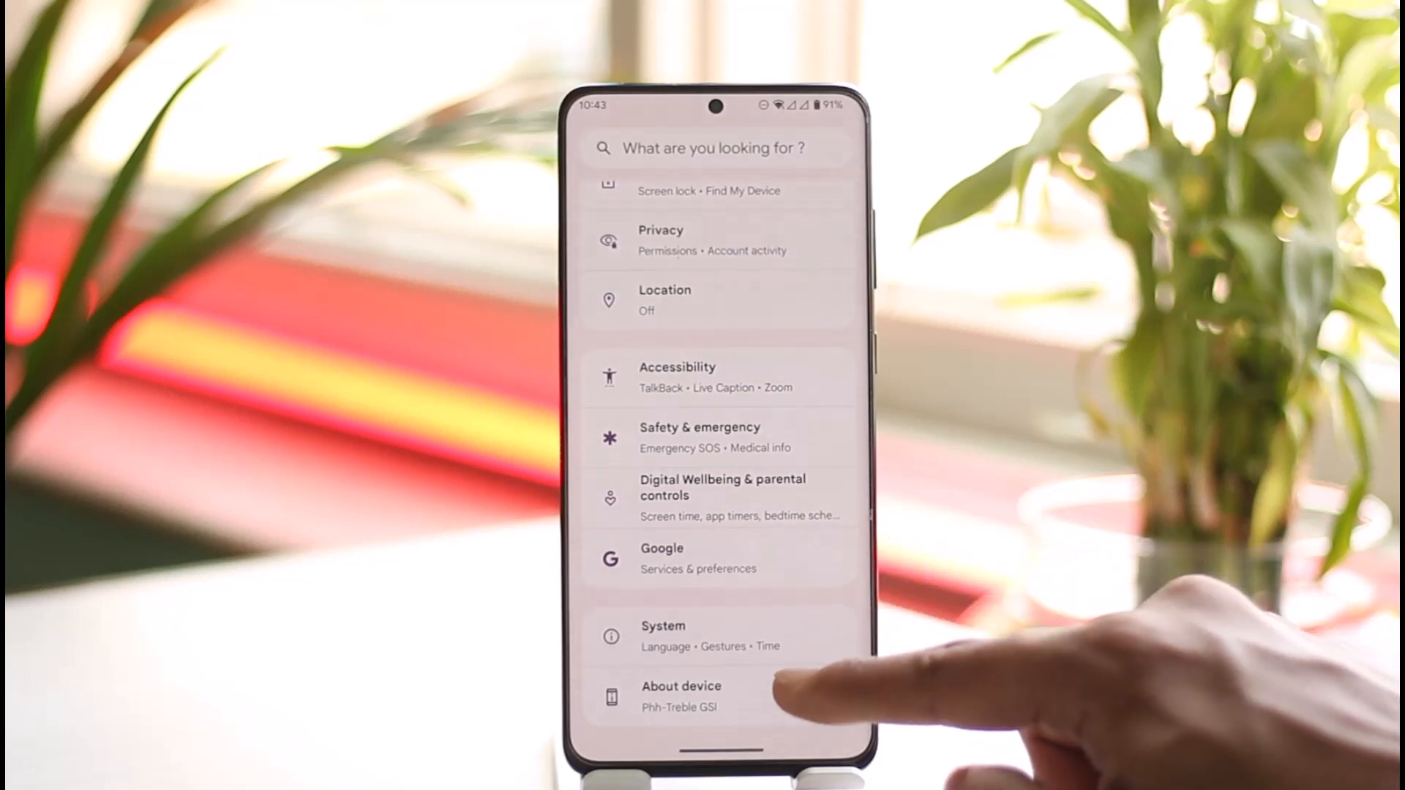
In System > Developer options, switch Override force-dark on
click(663, 637)
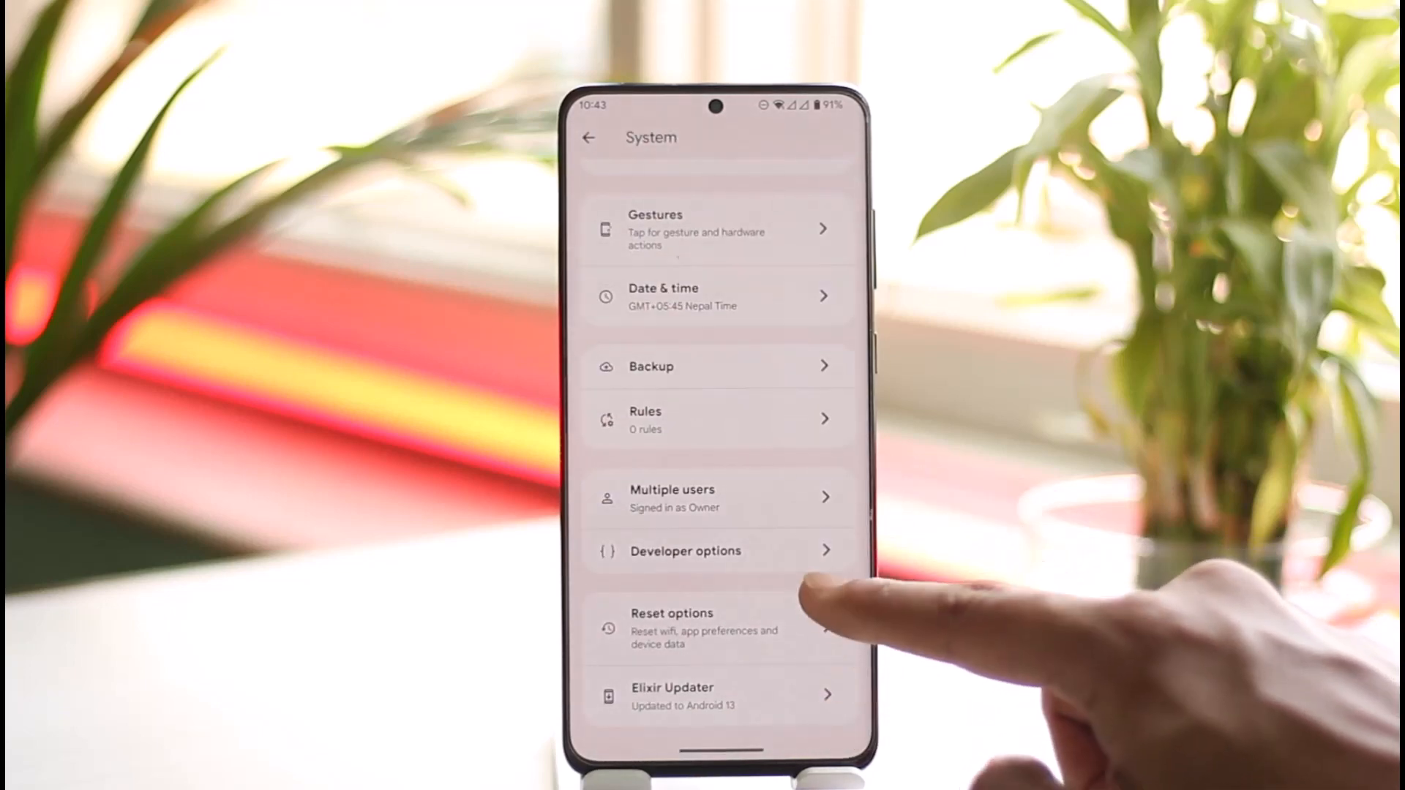
click(685, 550)
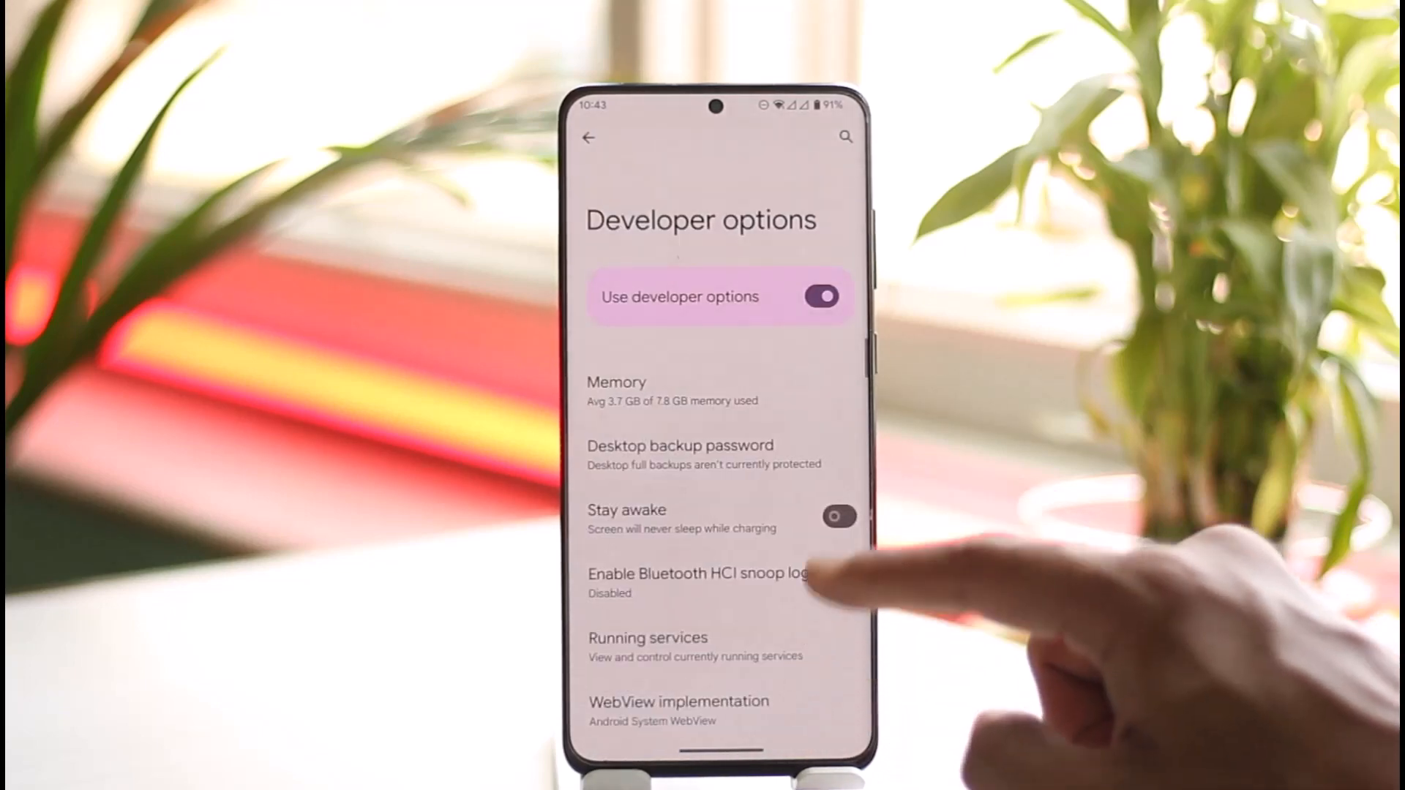
scroll(up, 3)
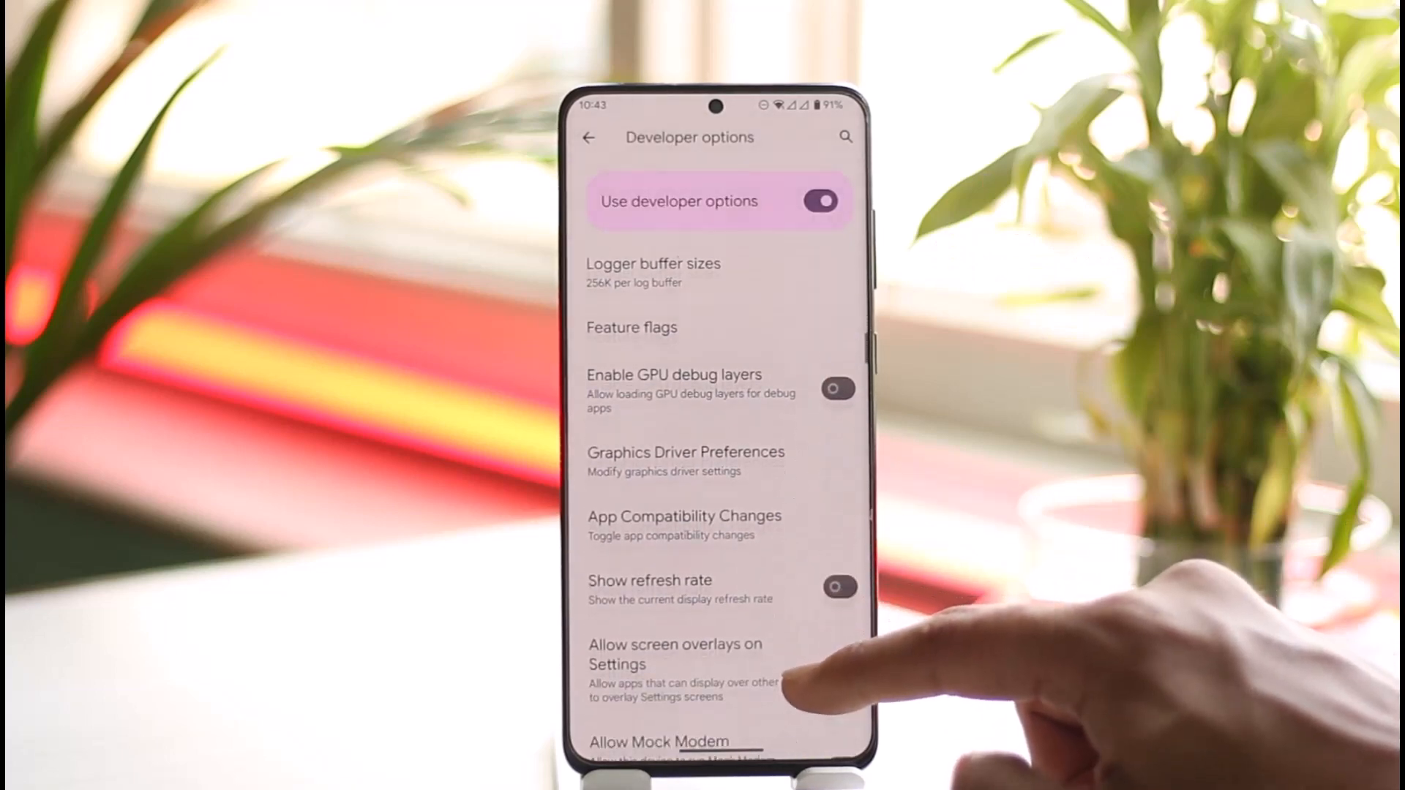
scroll(down, 3)
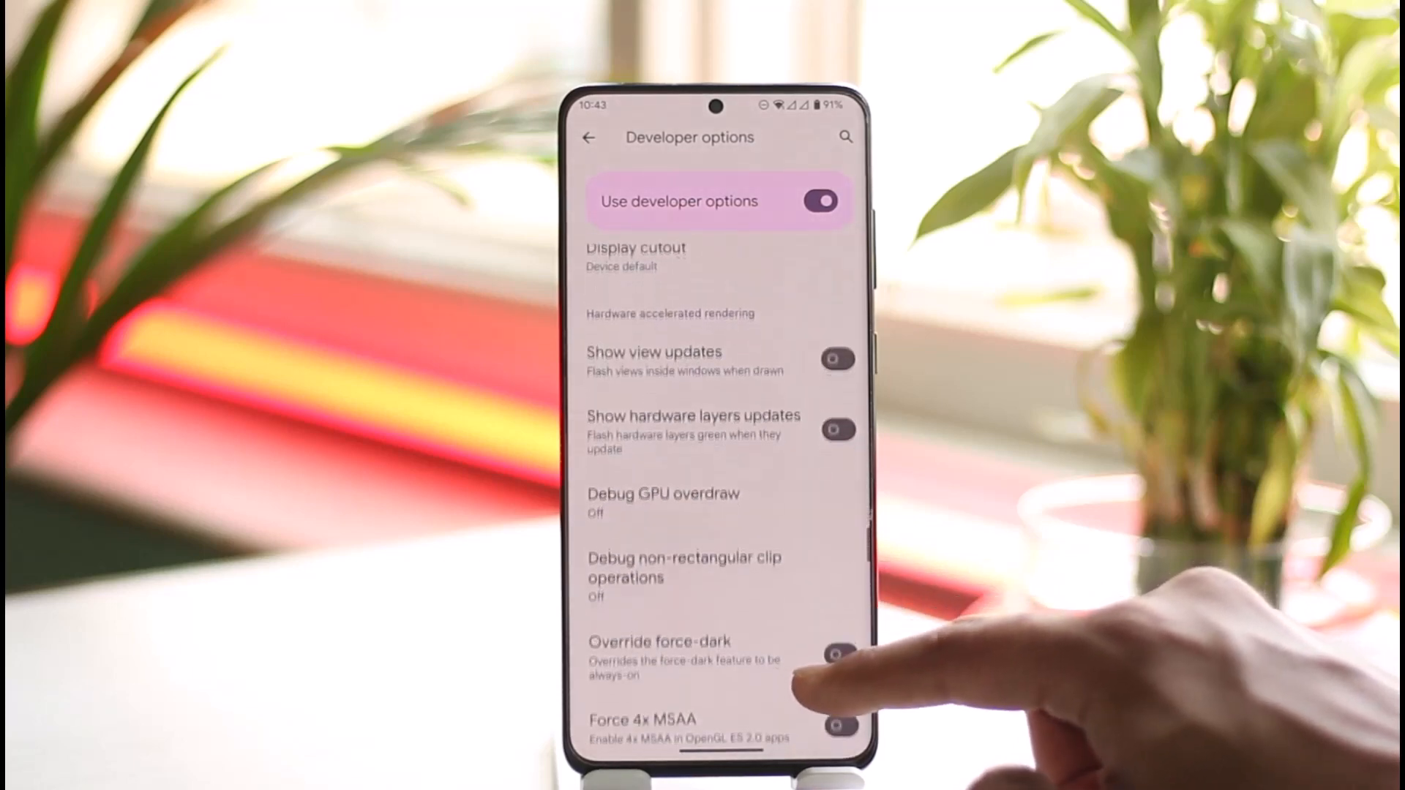
scroll(up, 3)
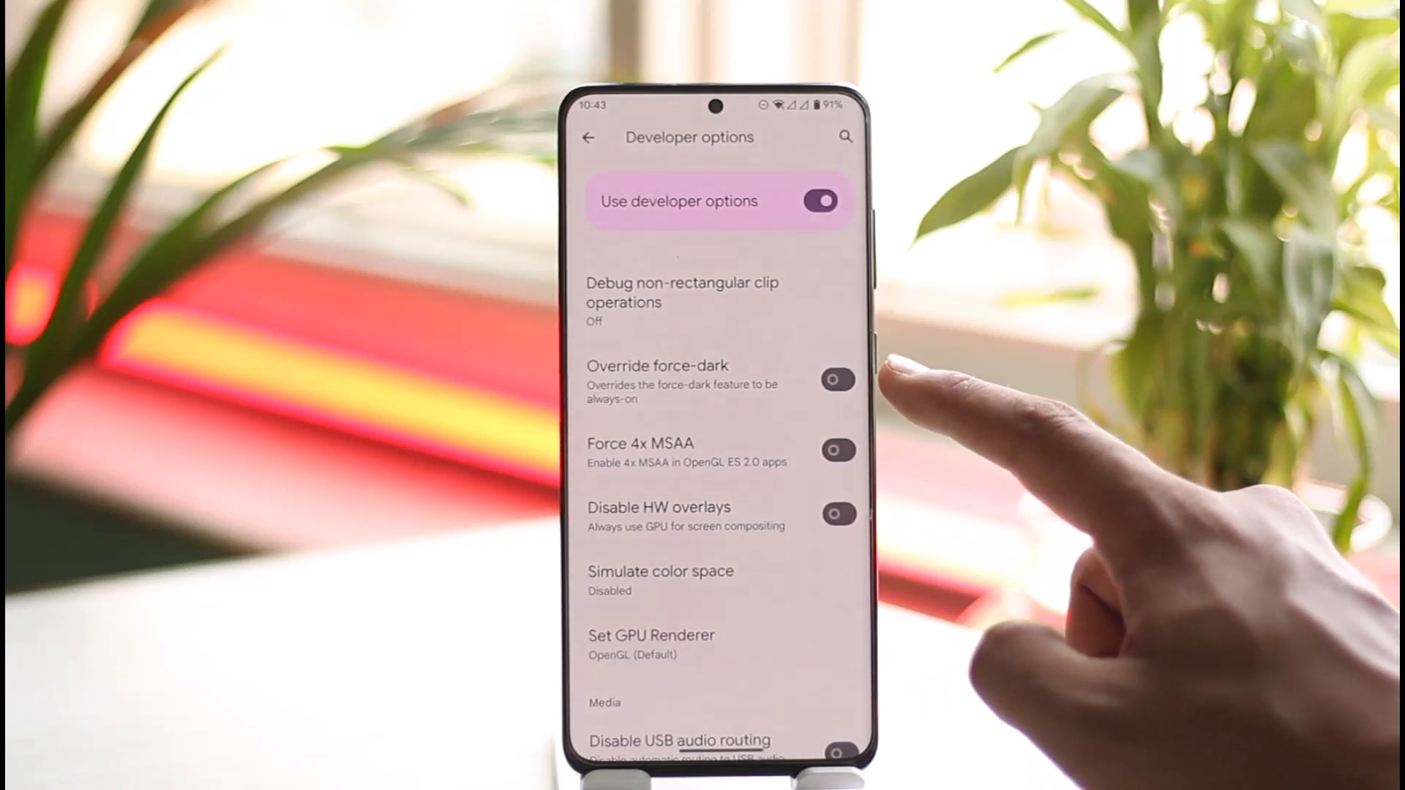
click(837, 381)
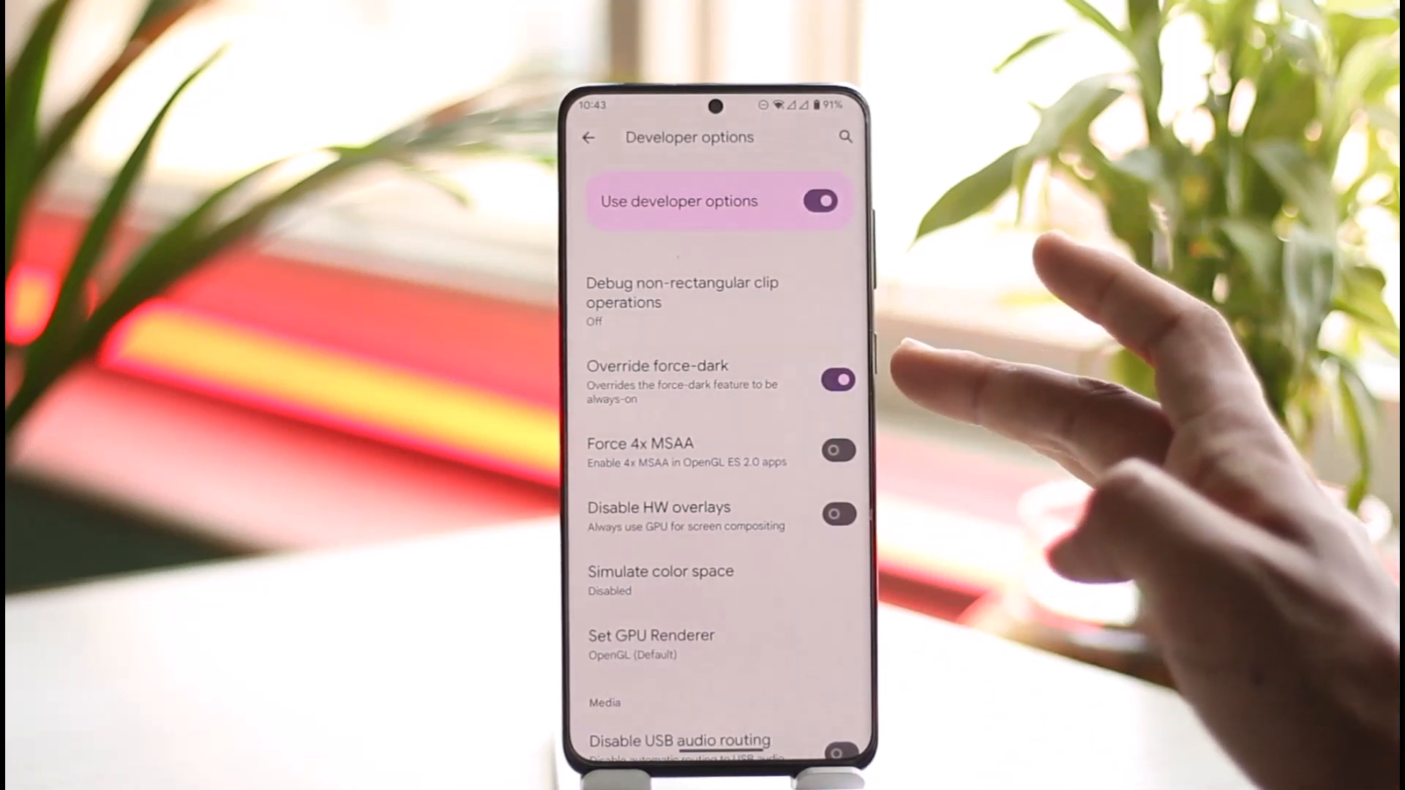
mouse_move(1076, 404)
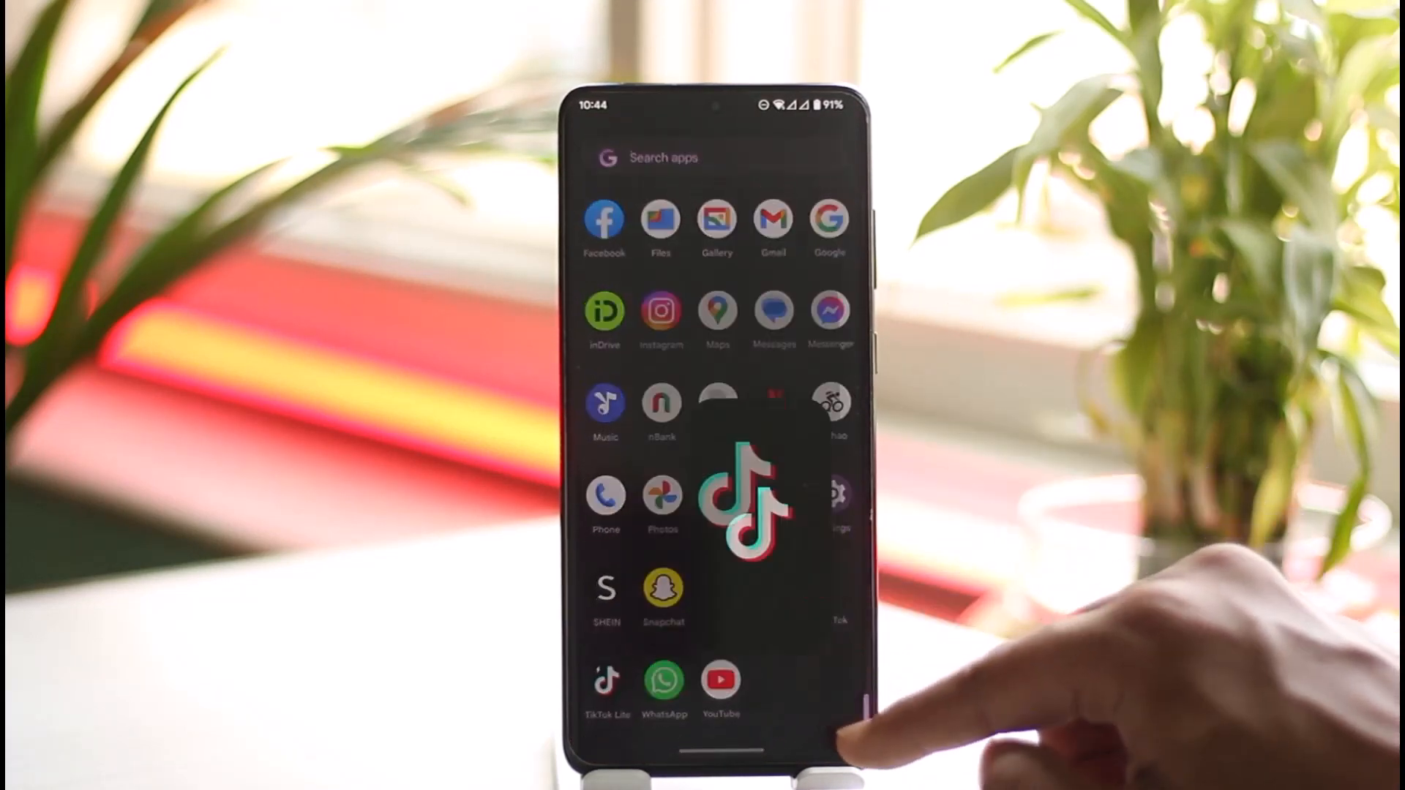
Launch TikTok from the app drawer and check its For You feed shows dark mode
click(739, 502)
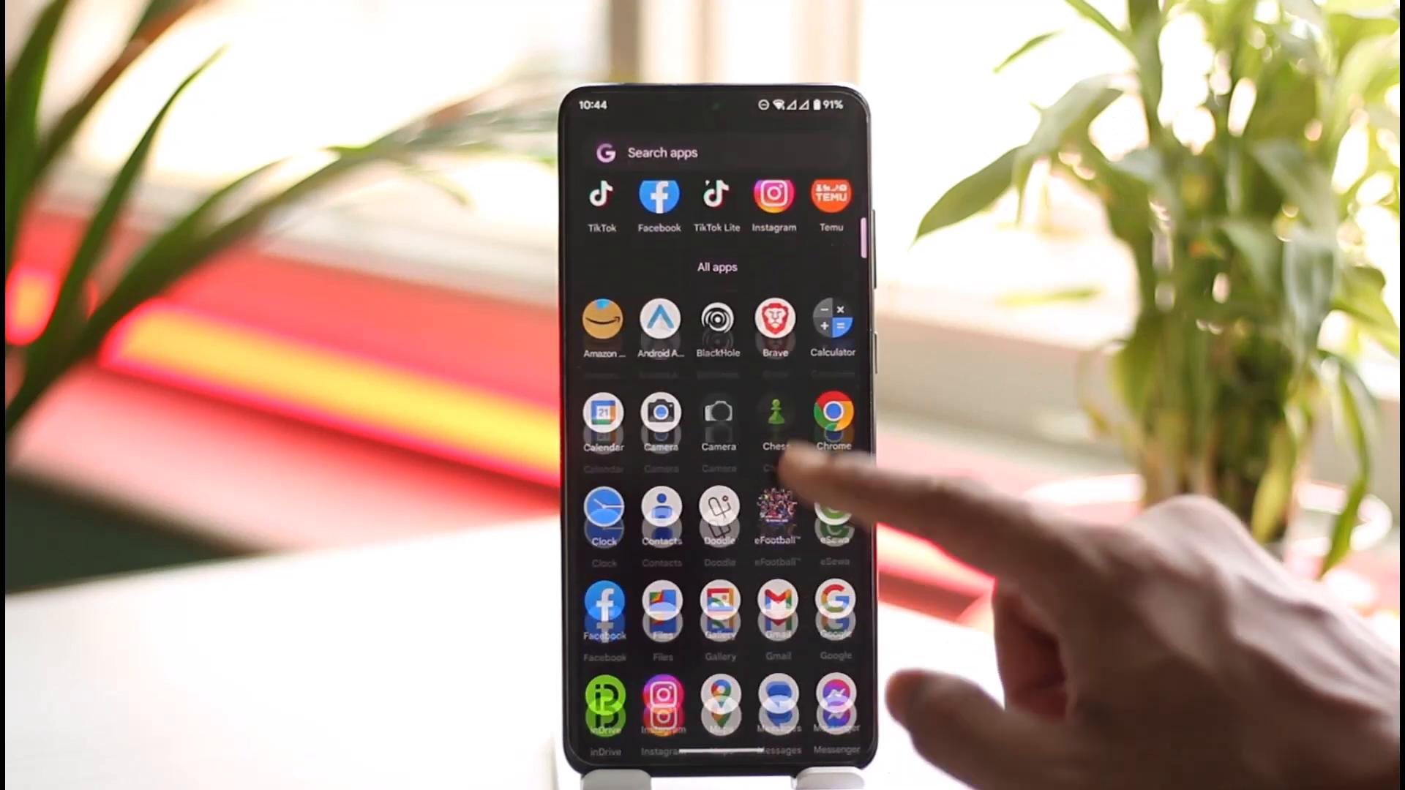
click(600, 195)
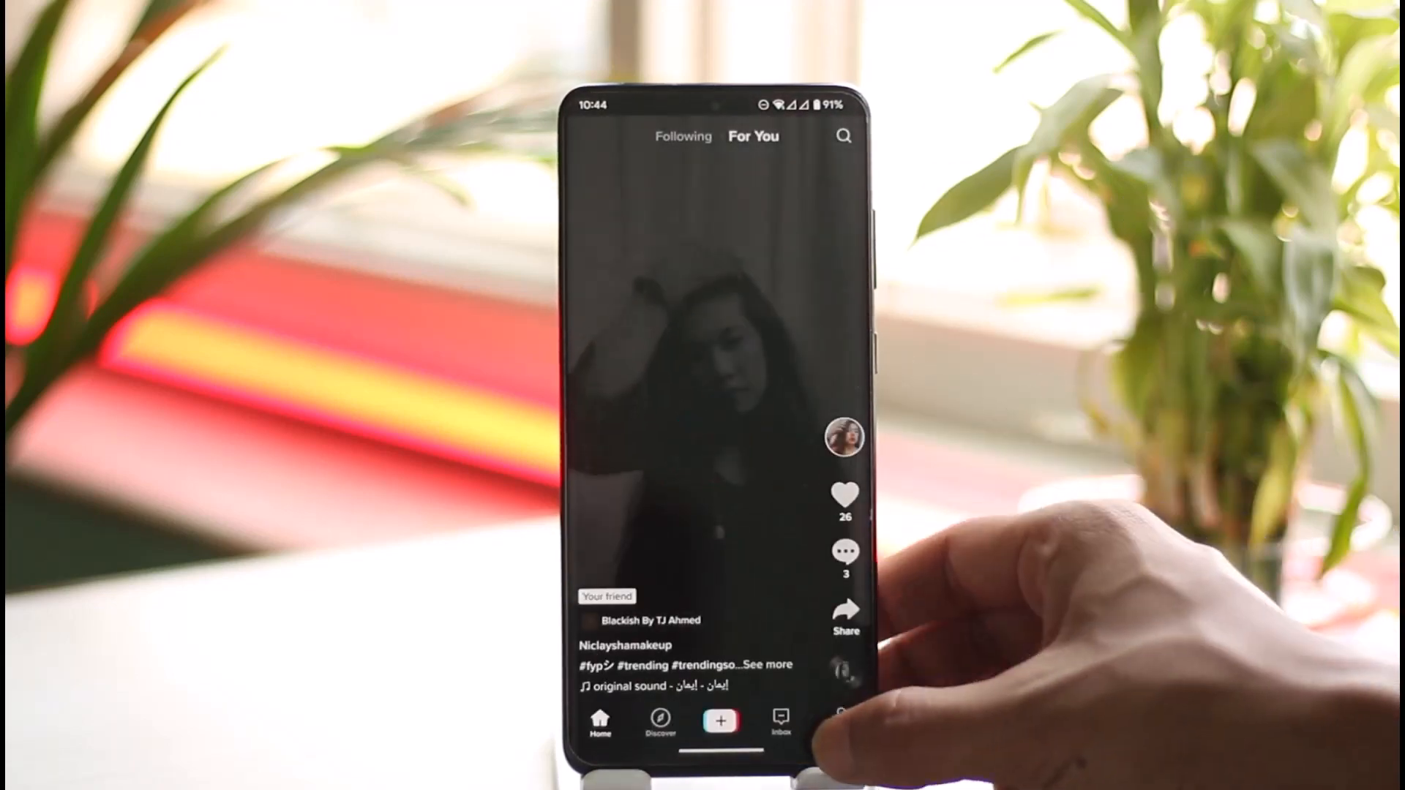
click(839, 717)
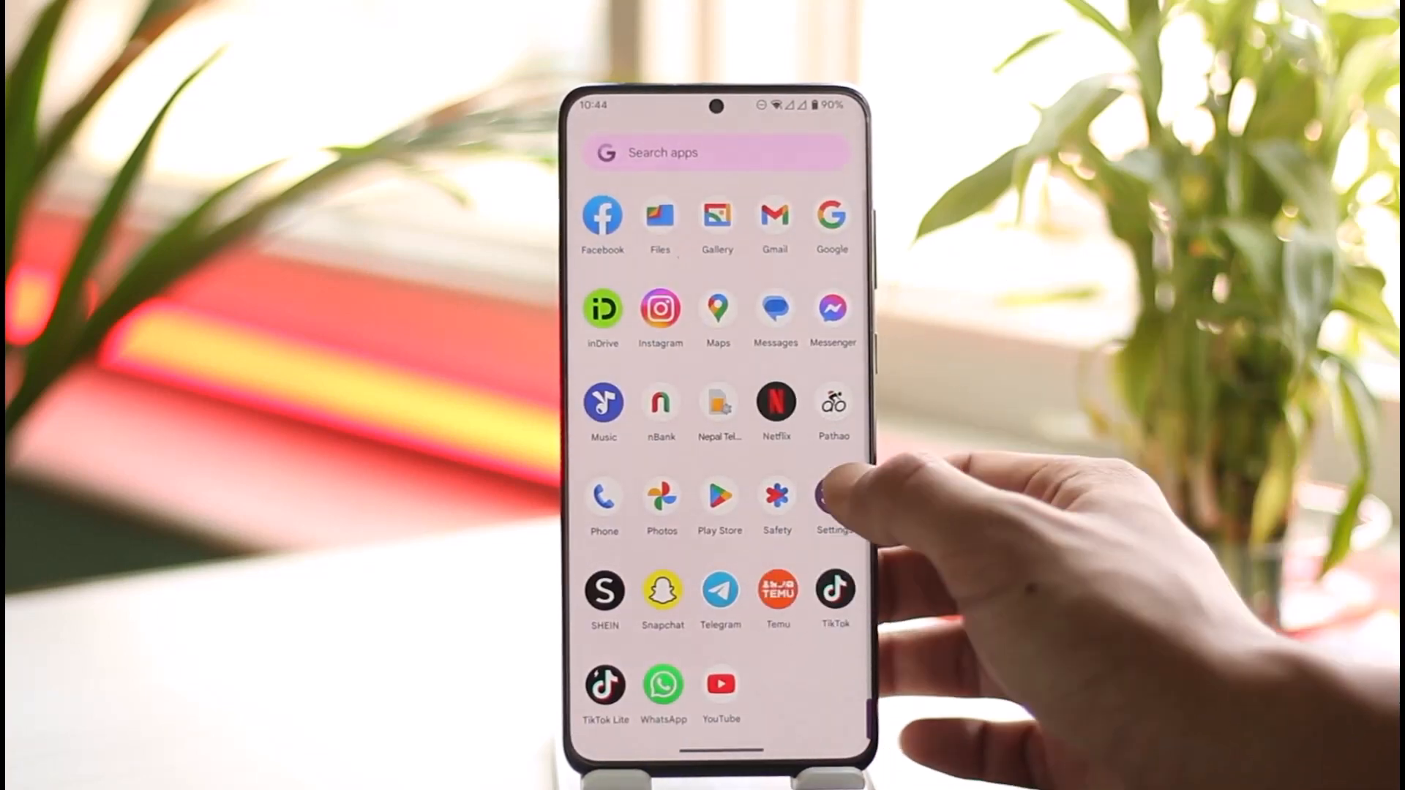
Return to Settings > System > Developer options
click(833, 498)
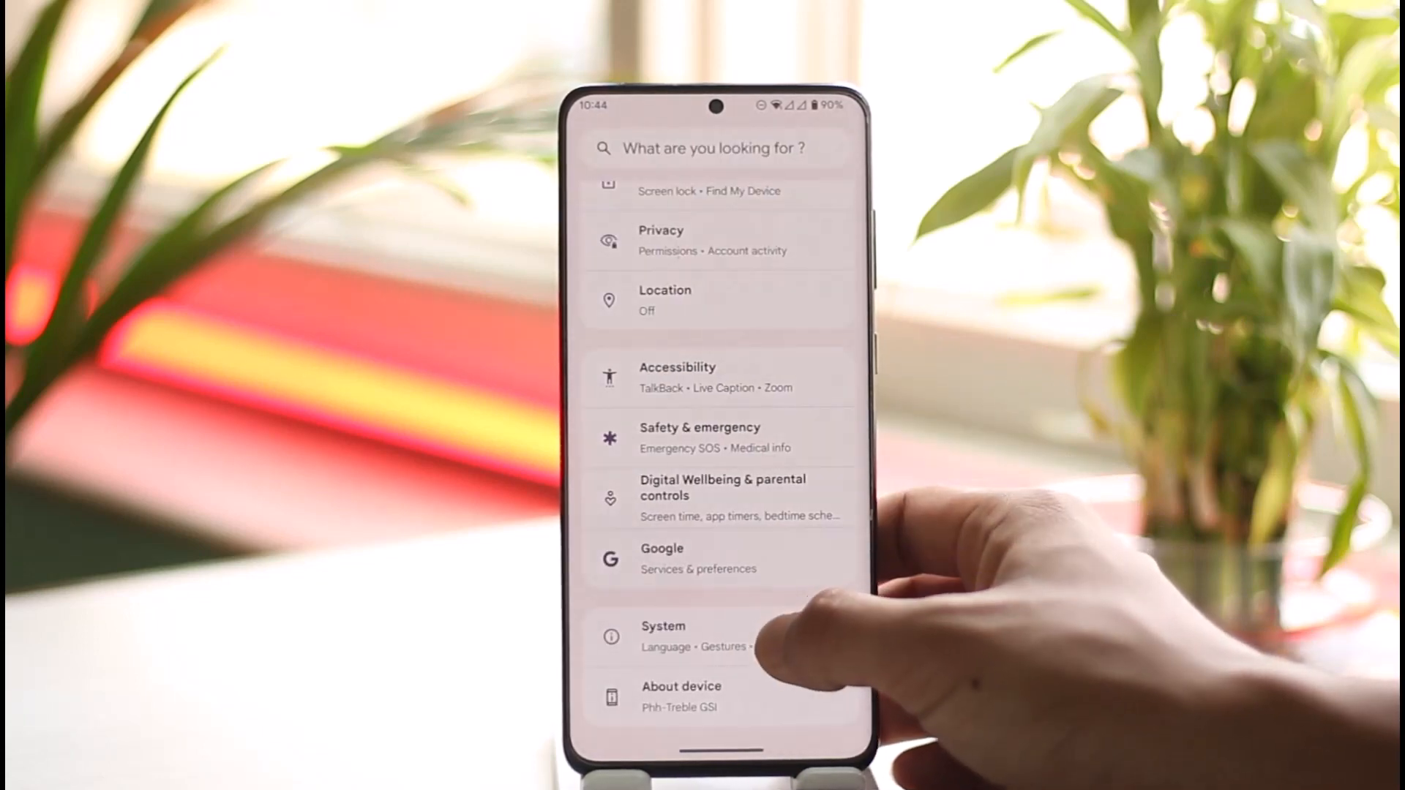
click(663, 637)
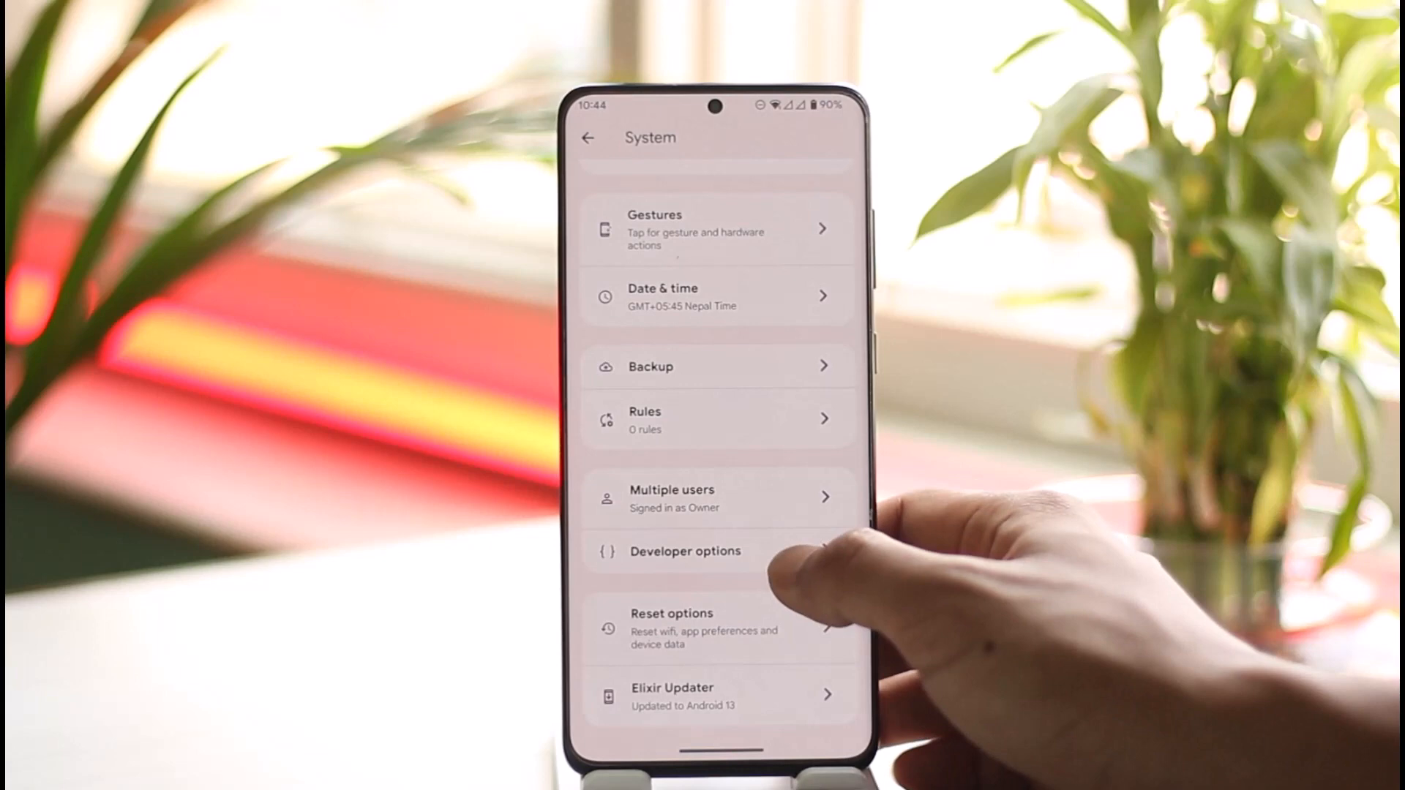
click(685, 552)
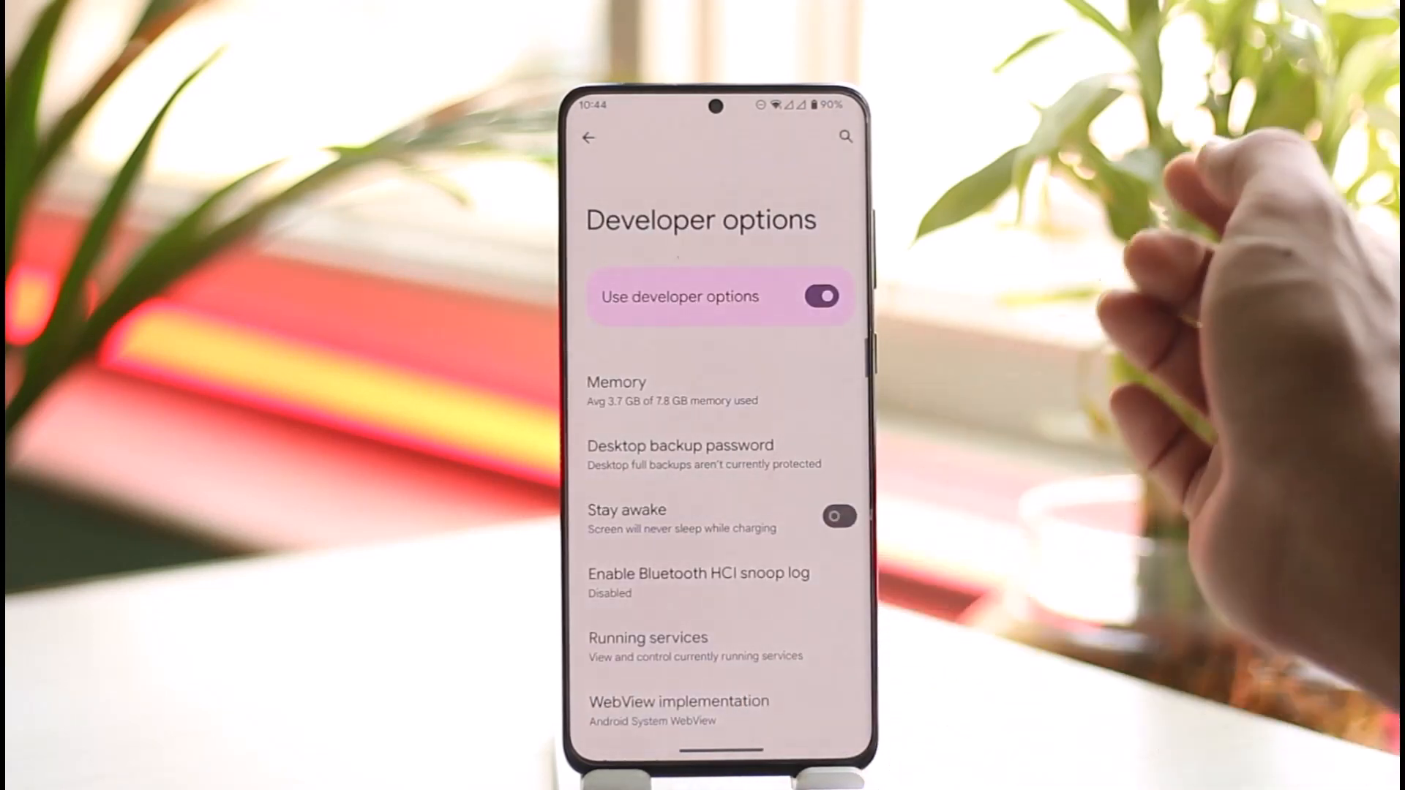